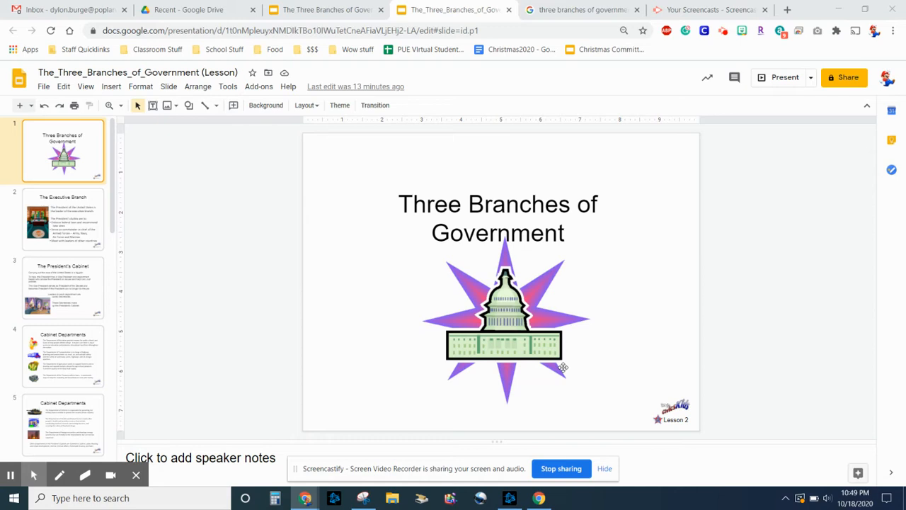
mouse_move(286, 169)
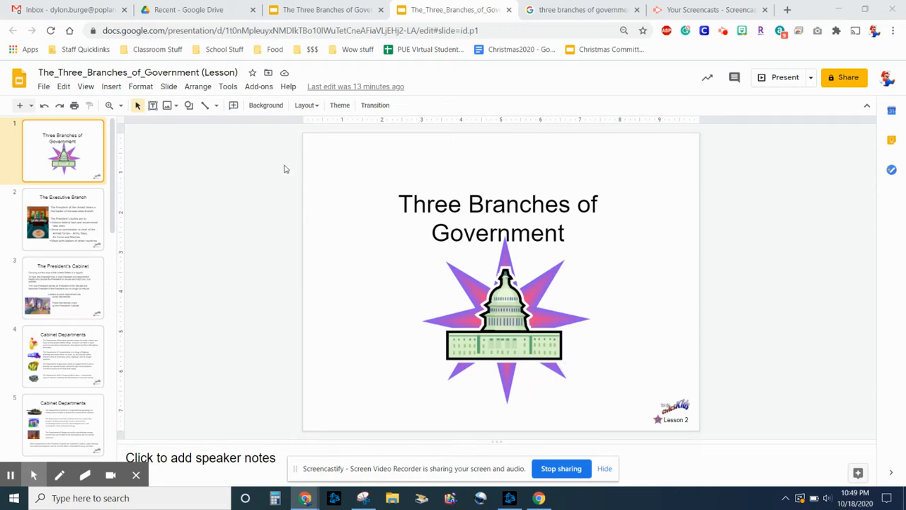
Page through the Executive, Supreme Court and Legislative Branch slides to reach 'Did You Know???' on Philadelphia.
left_click(62, 218)
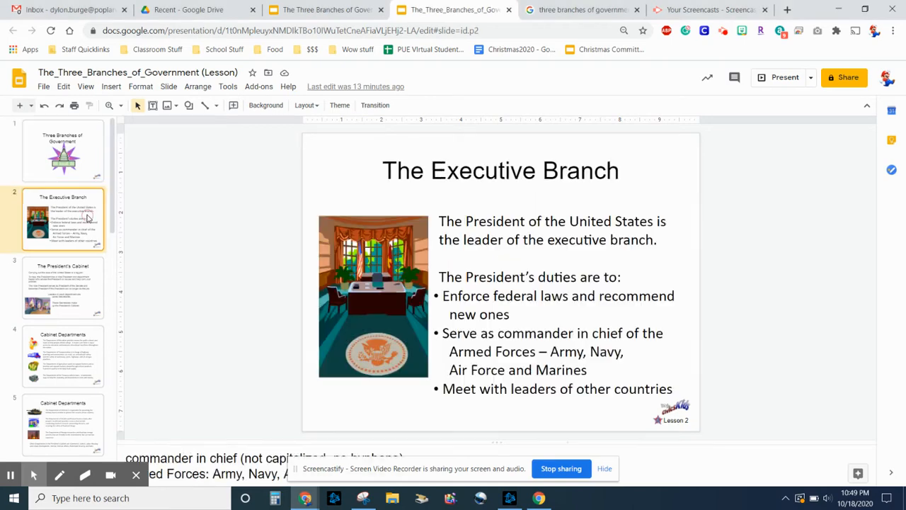
mouse_move(83, 283)
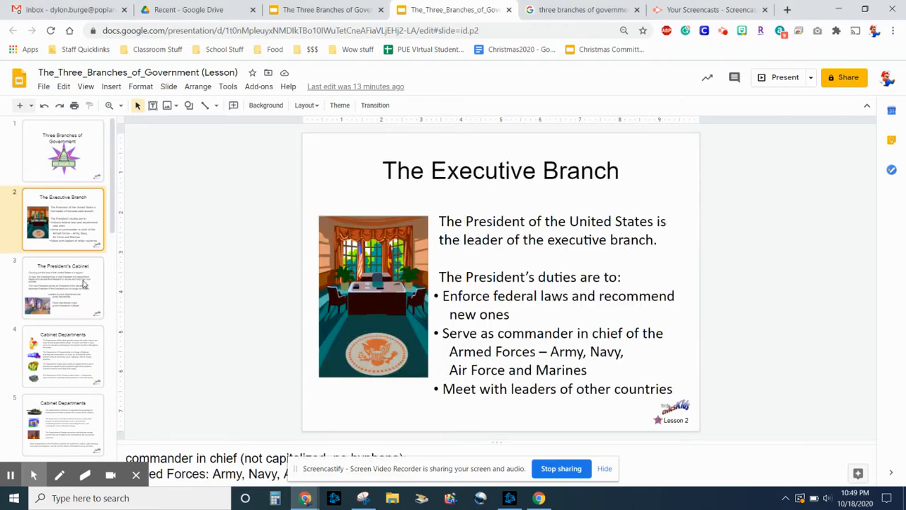
left_click(63, 286)
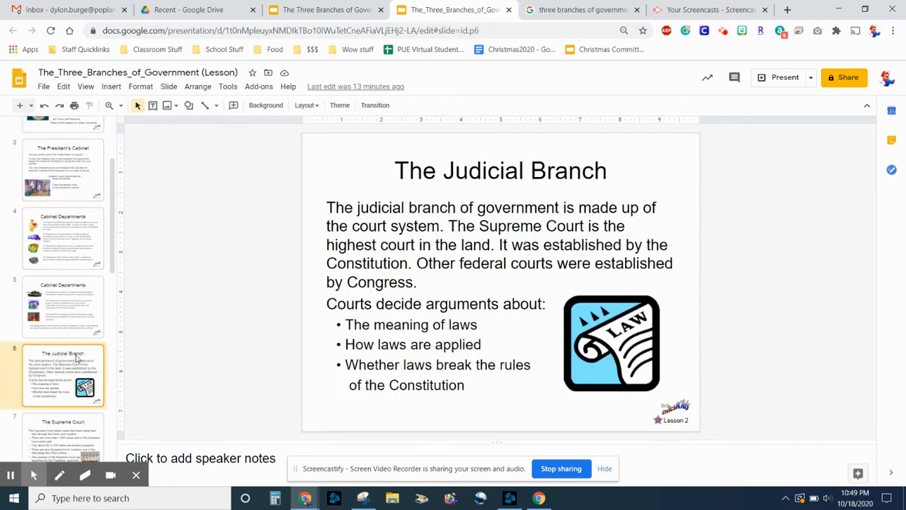
mouse_move(68, 330)
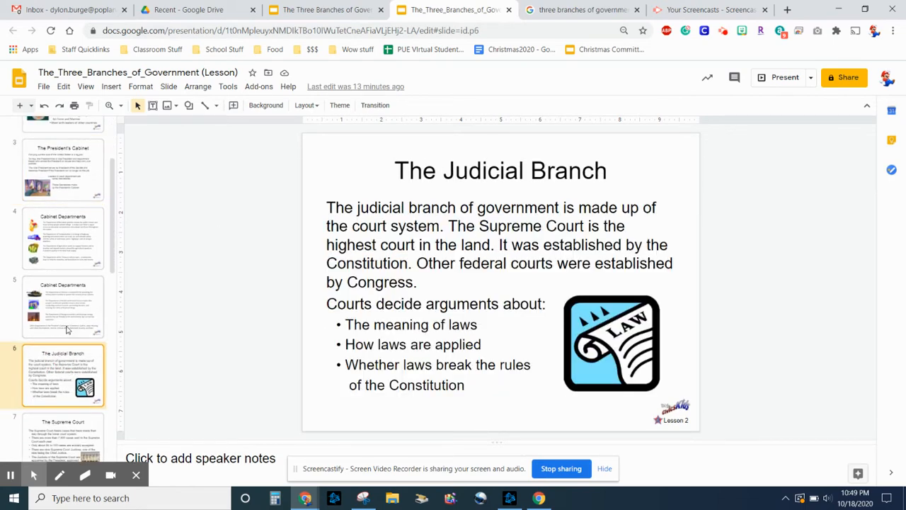
left_click(62, 325)
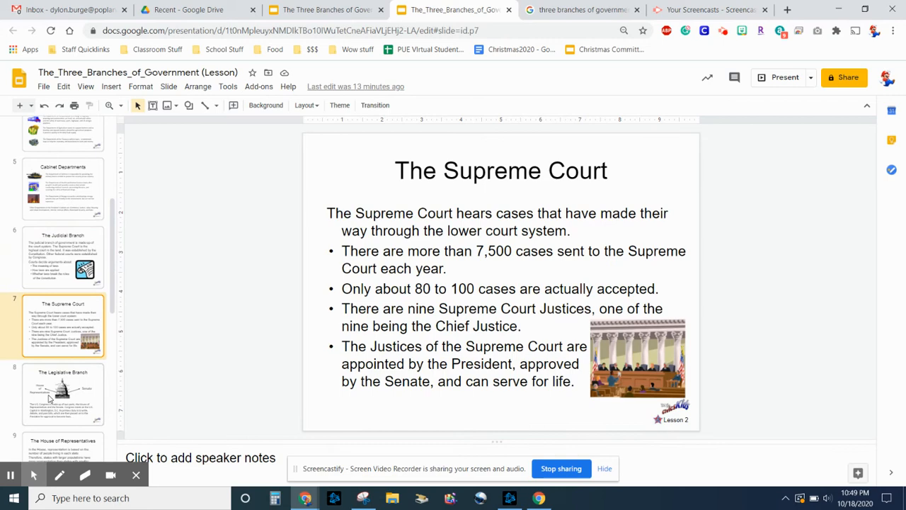
left_click(63, 394)
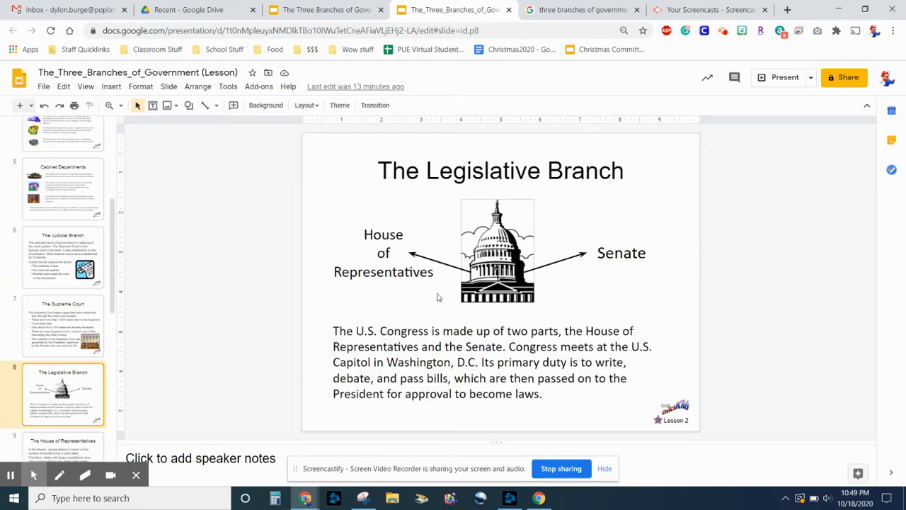
scroll("down", 3)
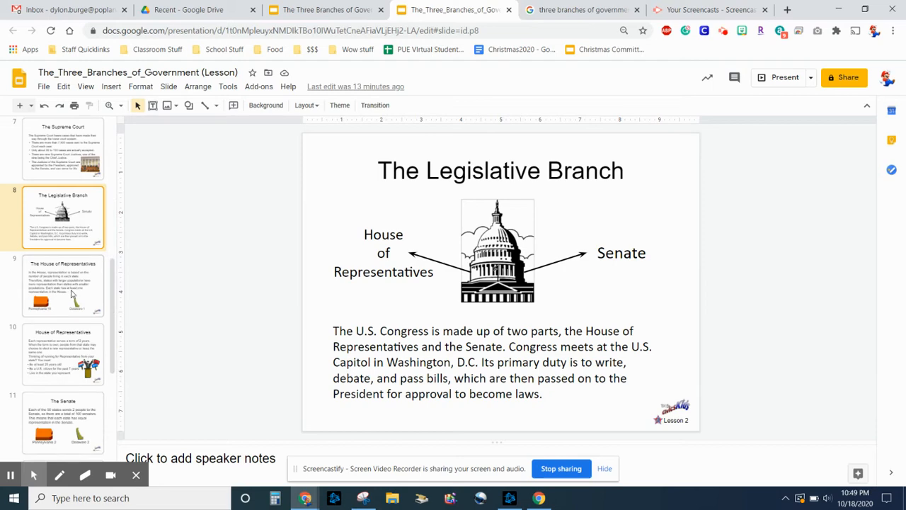
left_click(63, 235)
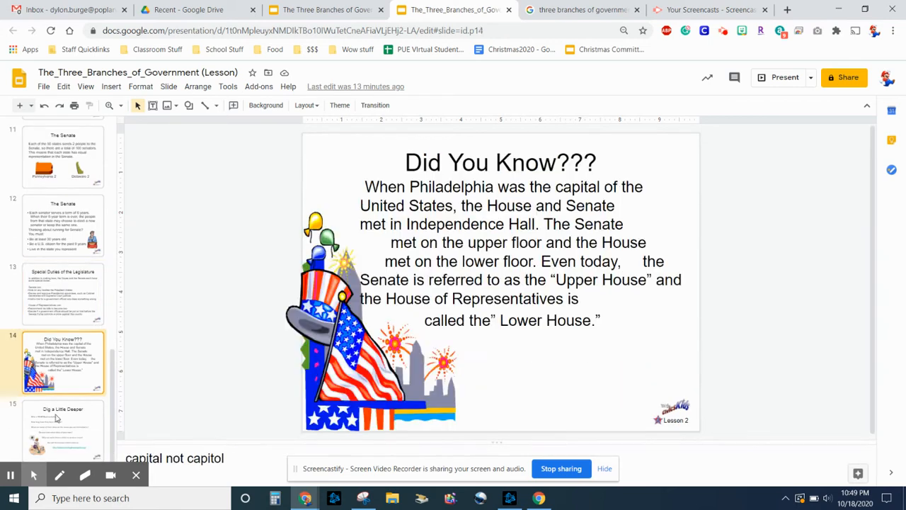
View 'Dig a Little Deeper', highlighting and clearing its closing lines about contacting representatives.
left_click(62, 431)
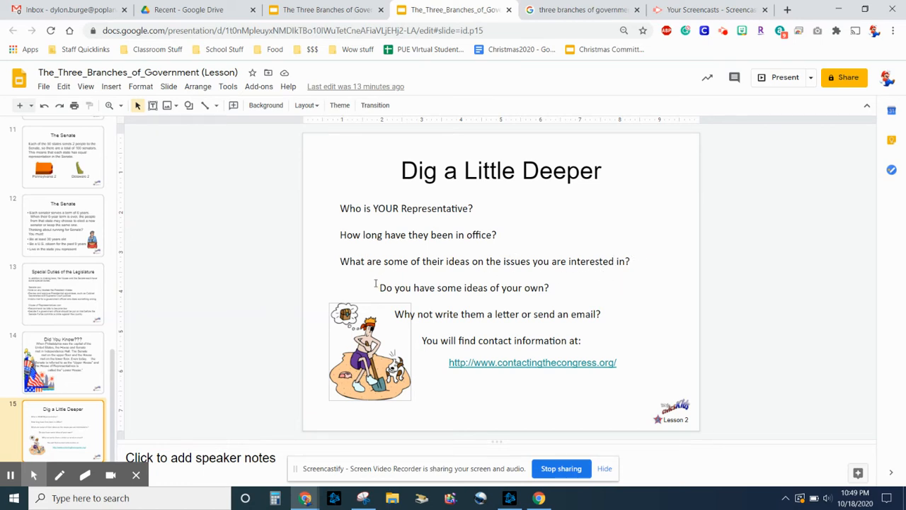
triple_click(465, 287)
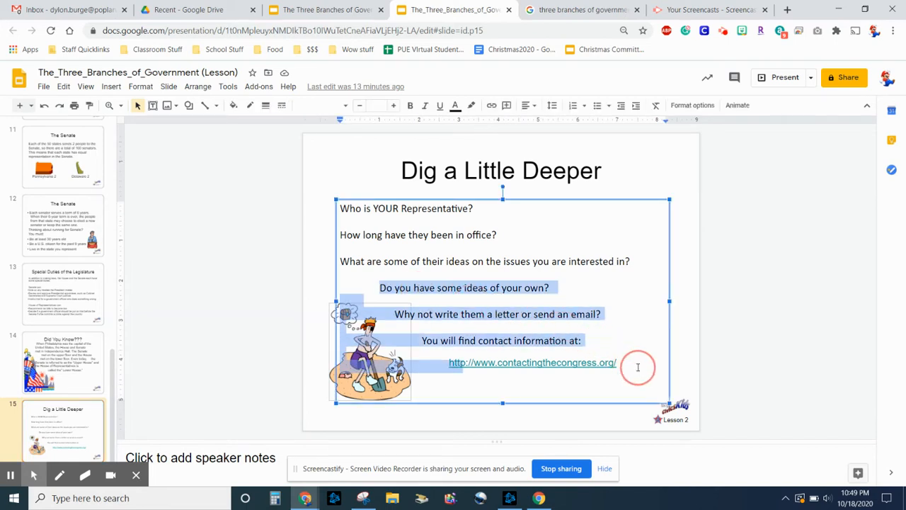
key("delete")
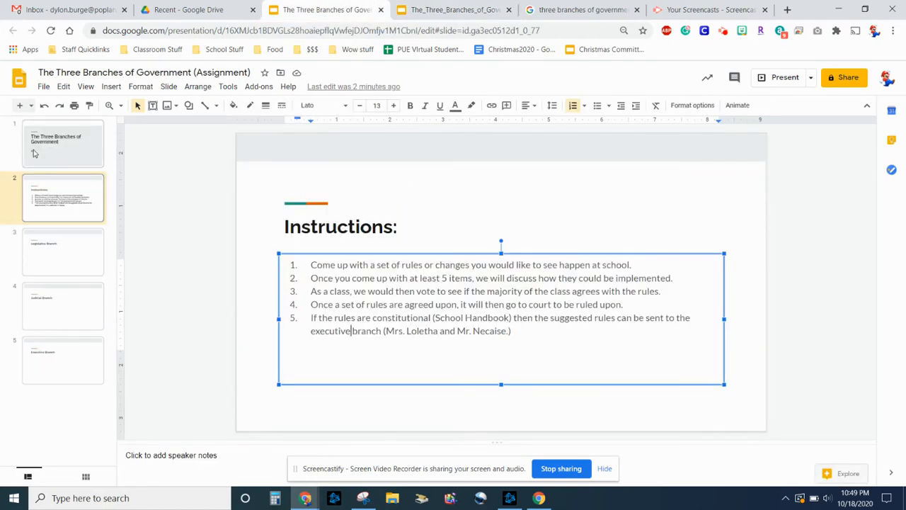
left_click(62, 143)
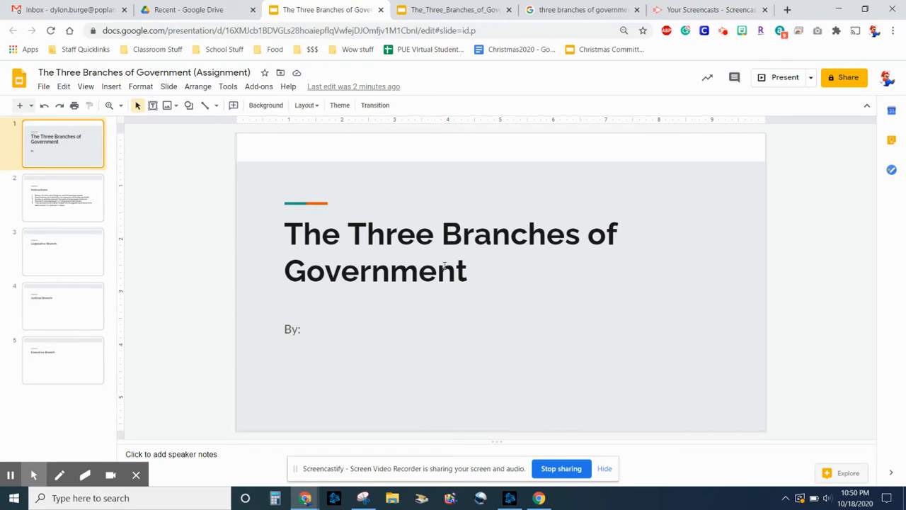
left_click(63, 197)
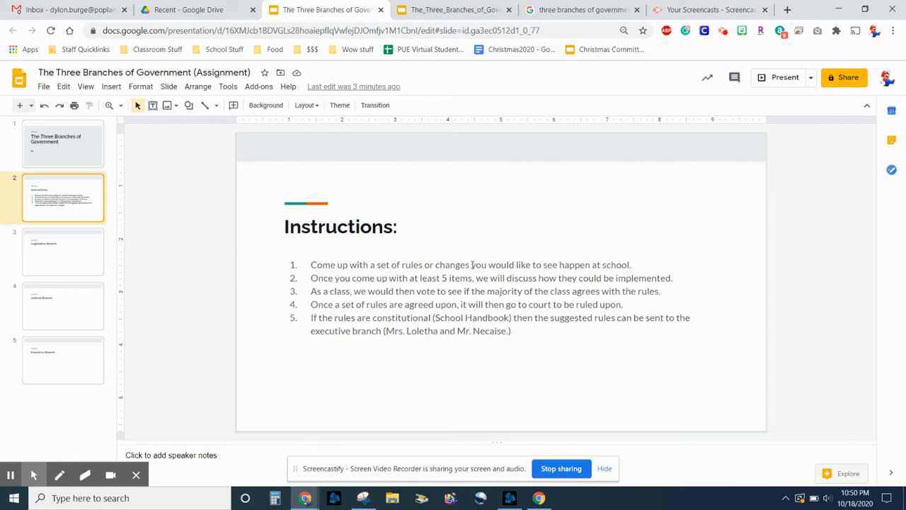
mouse_move(471, 265)
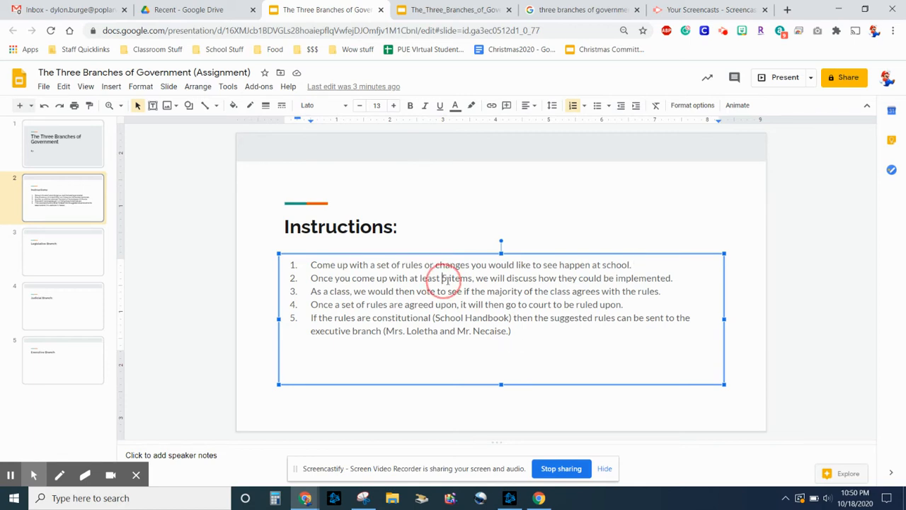
Highlight '5 items' and 'As a' in the rules, then move to the Legislative Branch slide.
double_click(456, 277)
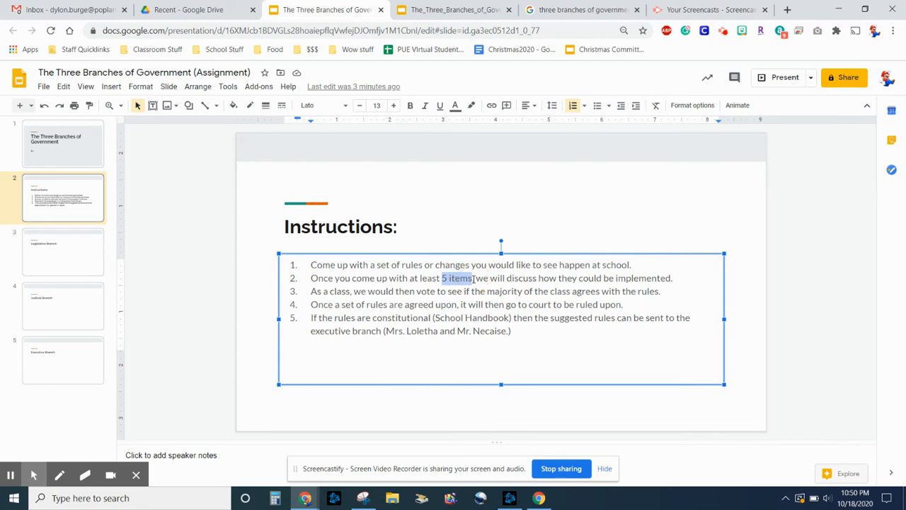
mouse_move(80, 268)
type(",")
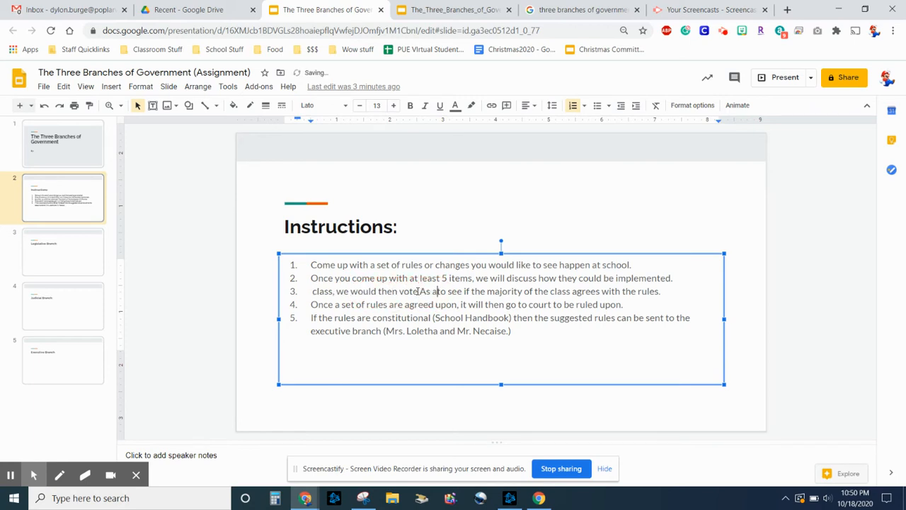
double_click(317, 292)
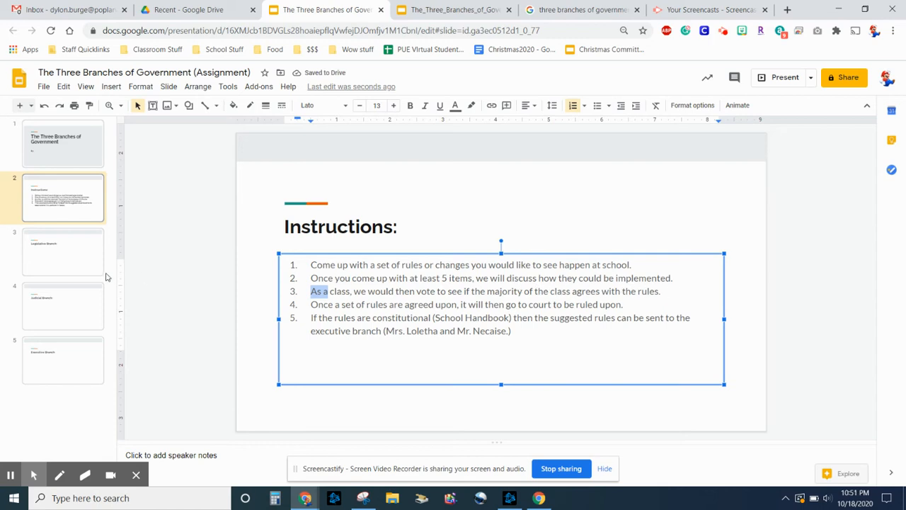
left_click(62, 252)
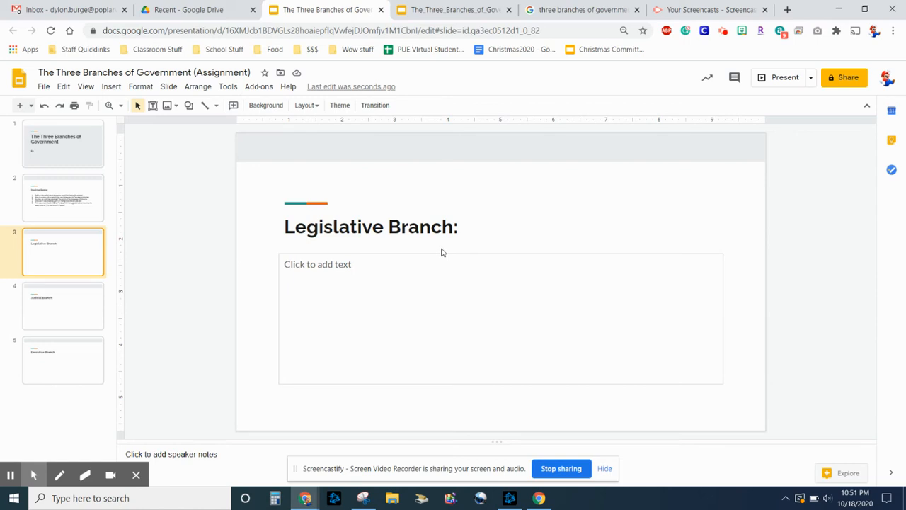
mouse_move(429, 249)
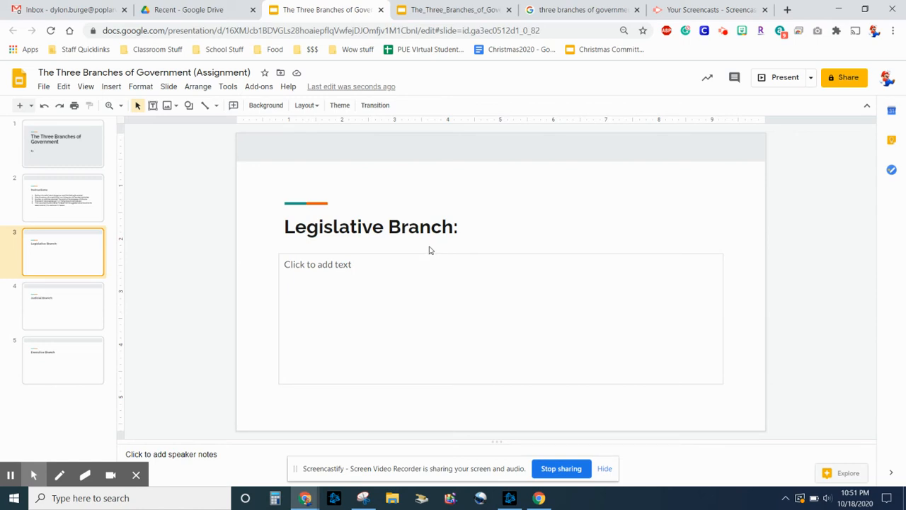
mouse_move(88, 221)
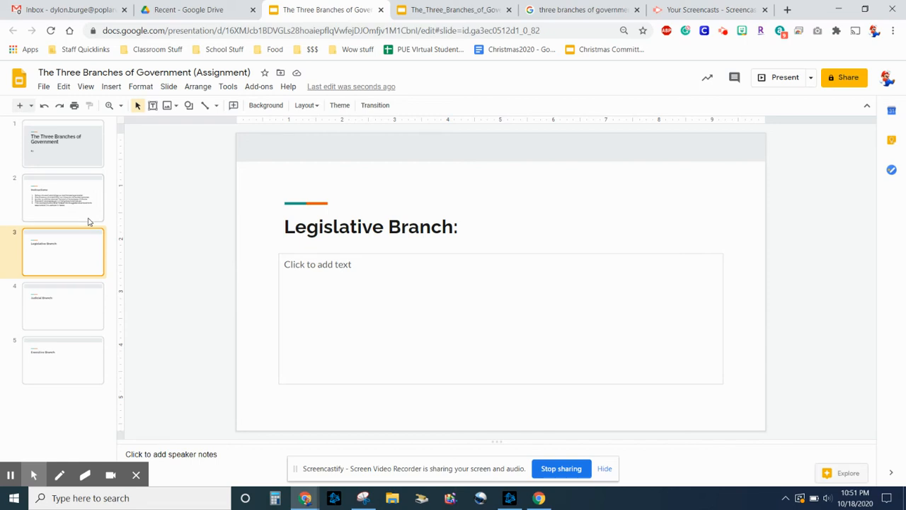
mouse_move(87, 355)
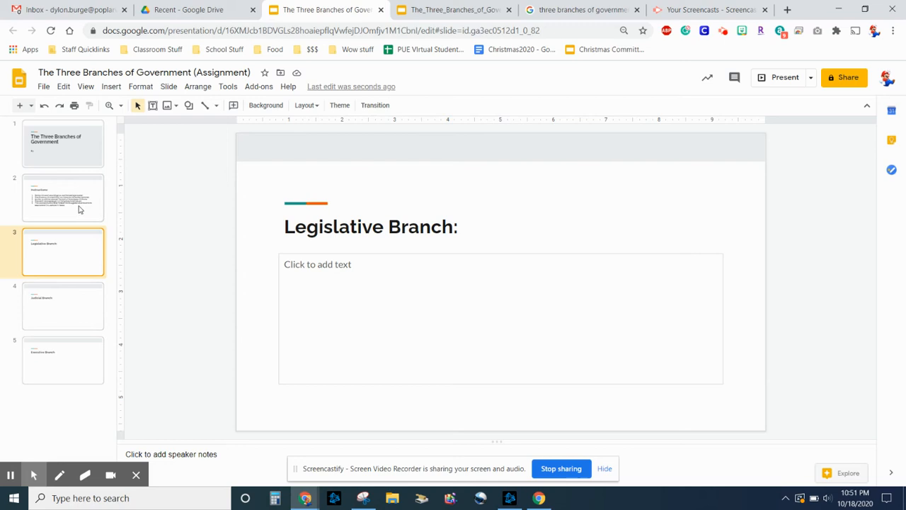
Visit the Judicial Branch slide, return to Instructions and highlight 'School' in rule five.
left_click(63, 306)
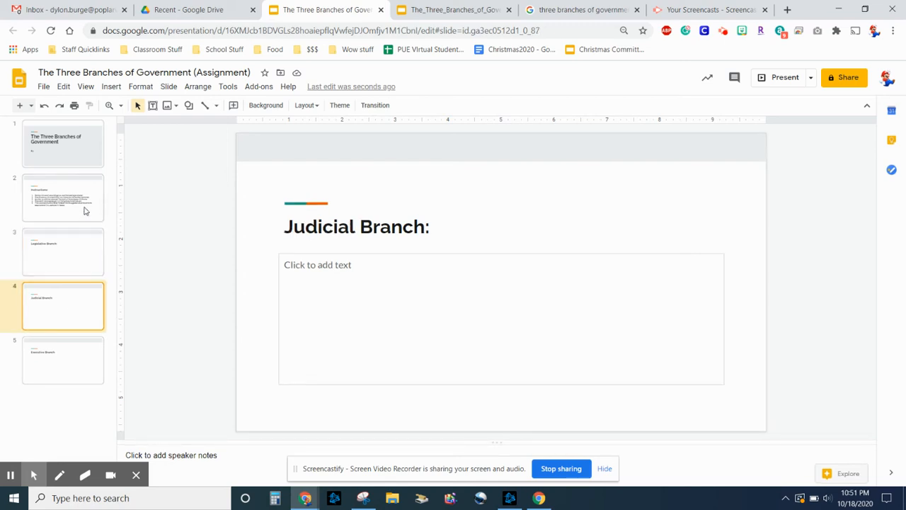
mouse_move(82, 211)
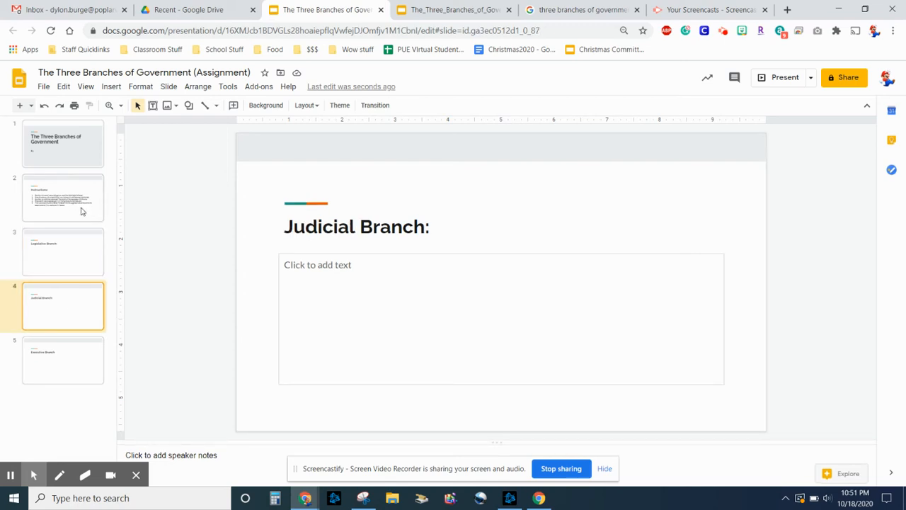
left_click(62, 198)
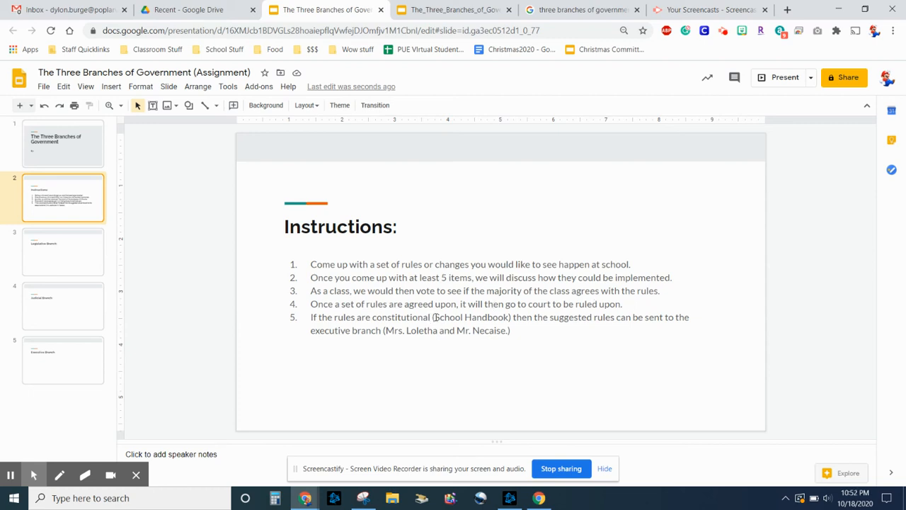
double_click(446, 318)
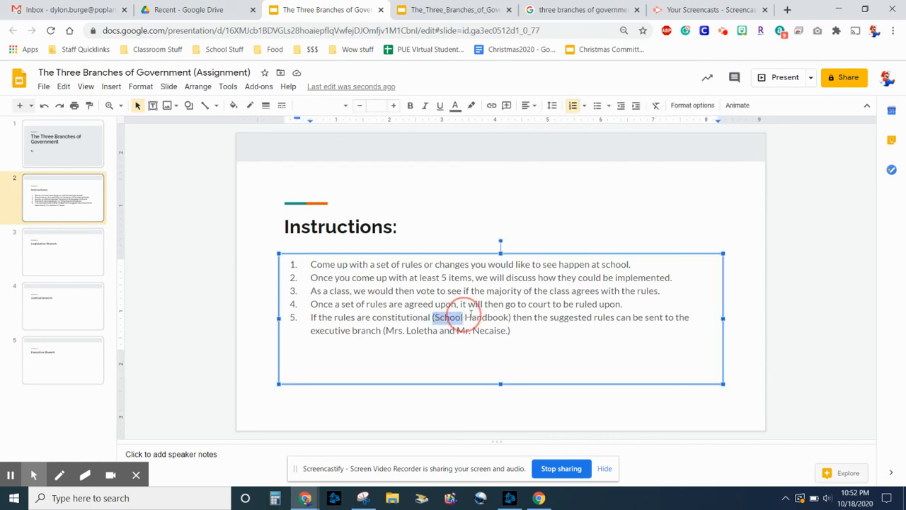